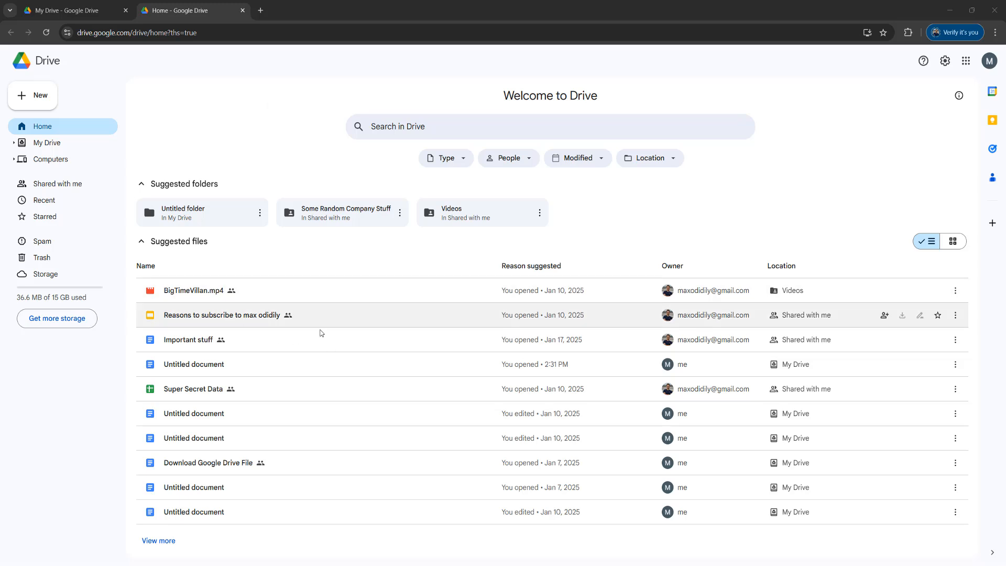
{"action": "mouse_move", "coordinate": [291, 347]}
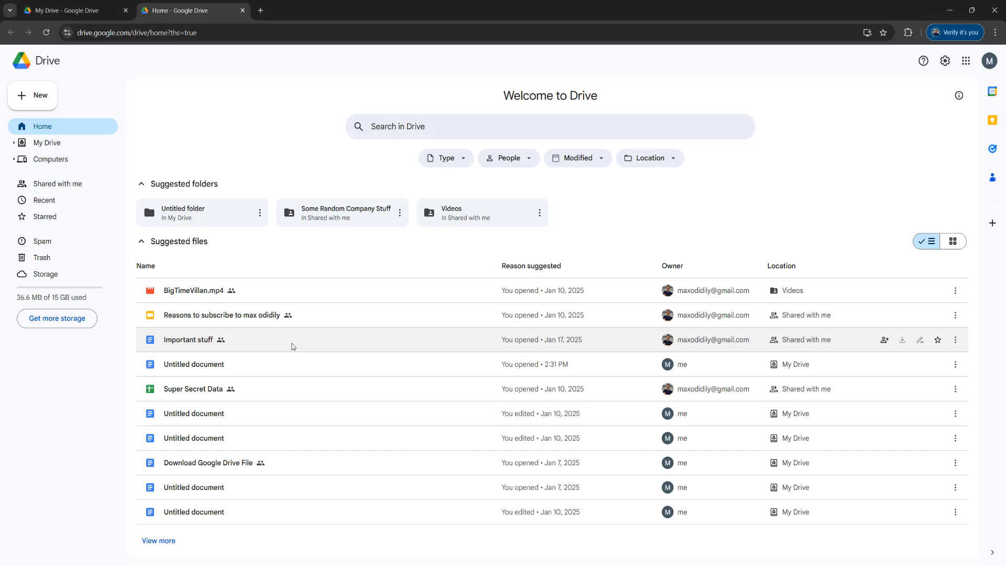
- Open 'Important stuff' from Drive and check its File menu for greyed-out Download and Print
{"action": "double_click", "coordinate": [188, 340]}
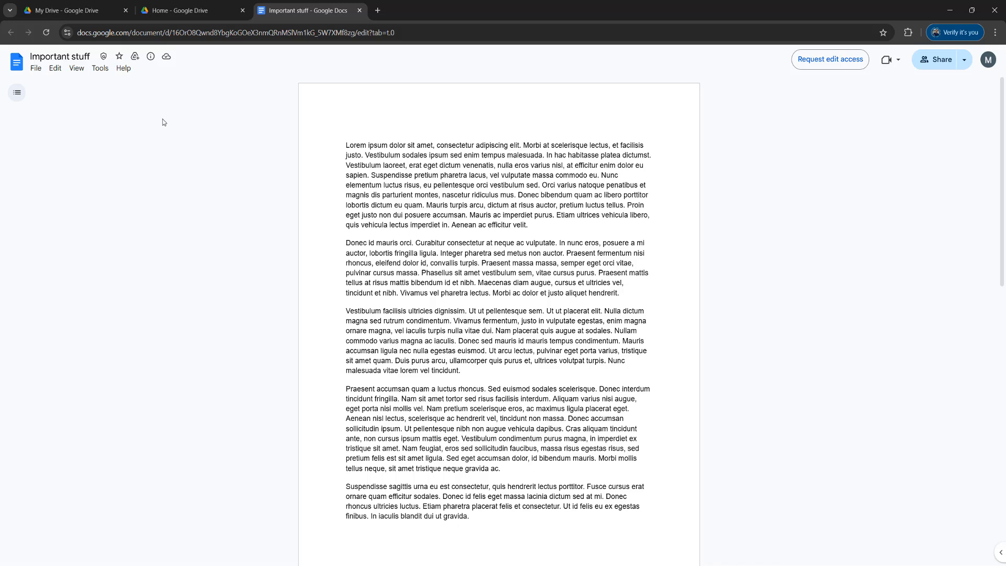
{"action": "left_click", "coordinate": [35, 68]}
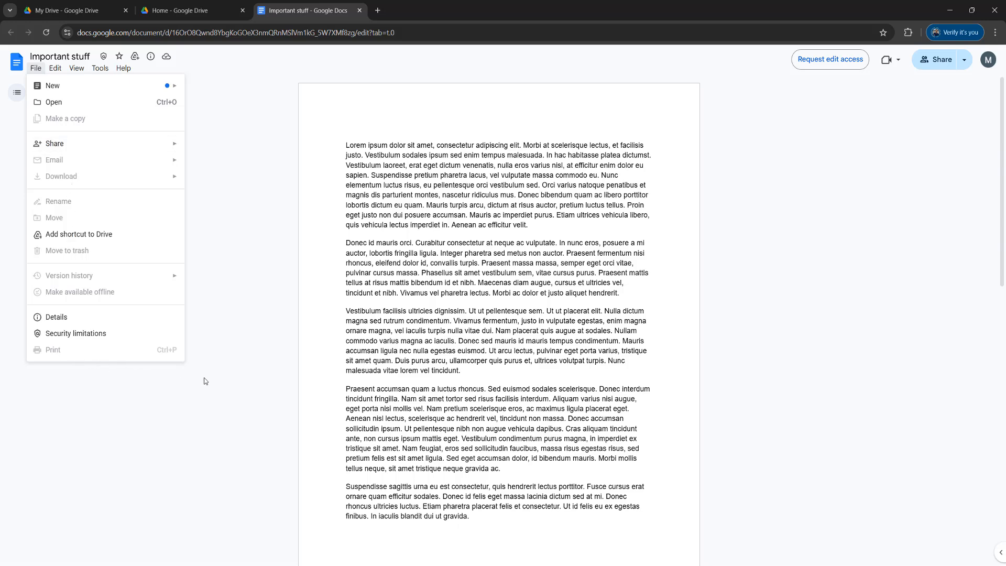
{"action": "left_click", "coordinate": [233, 376]}
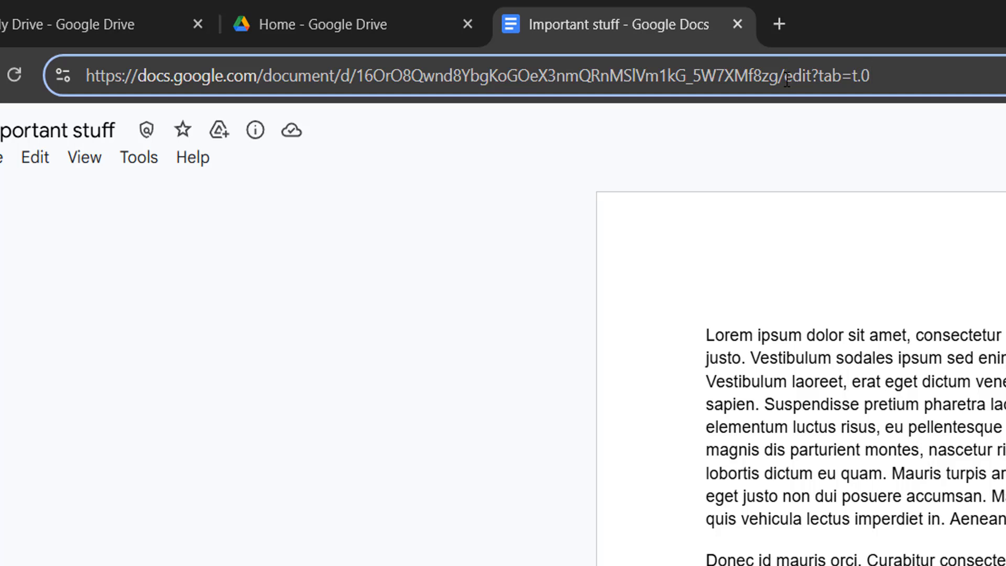
- Replace 'edit?tab=t.0' in the address with '/mobilebasic' and load that page
{"action": "double_click", "coordinate": [828, 76]}
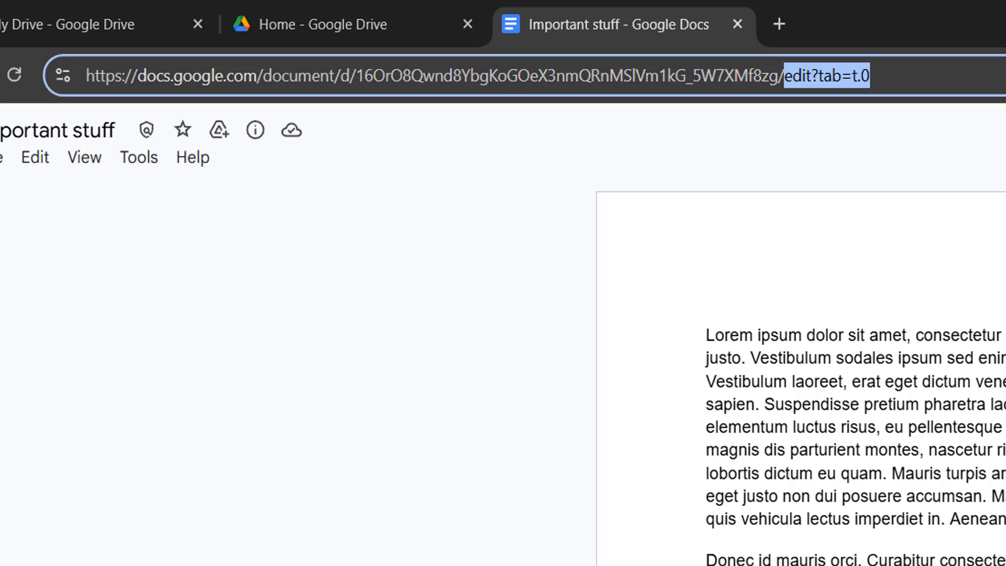
{"action": "left_click", "coordinate": [449, 75]}
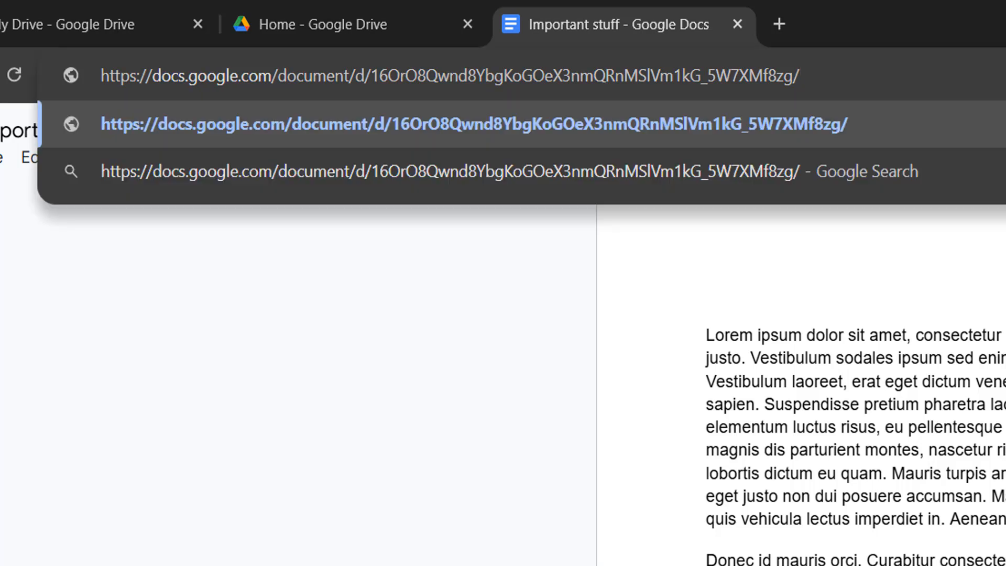
{"action": "type", "text": "/mobilebasic"}
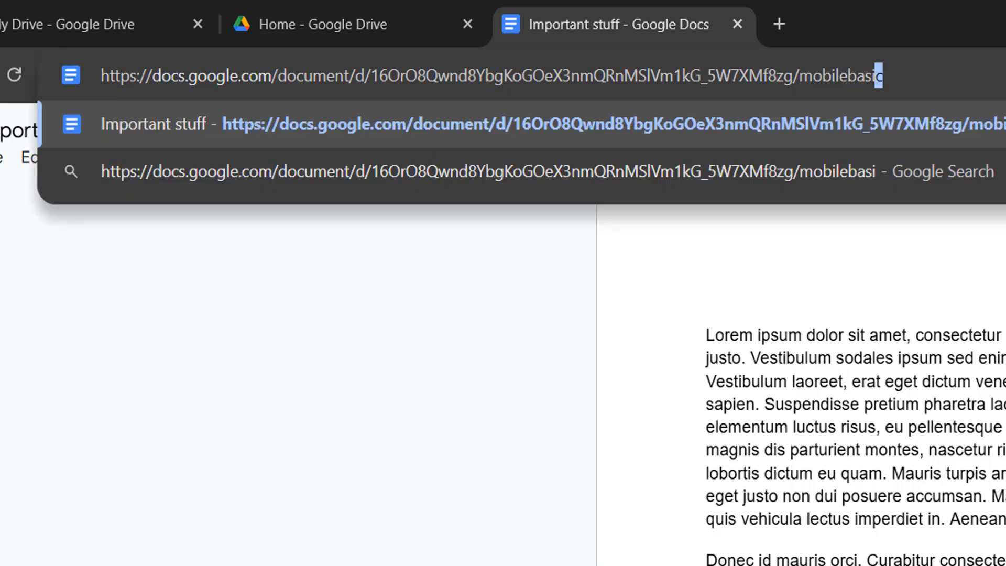
{"action": "type", "text": "c"}
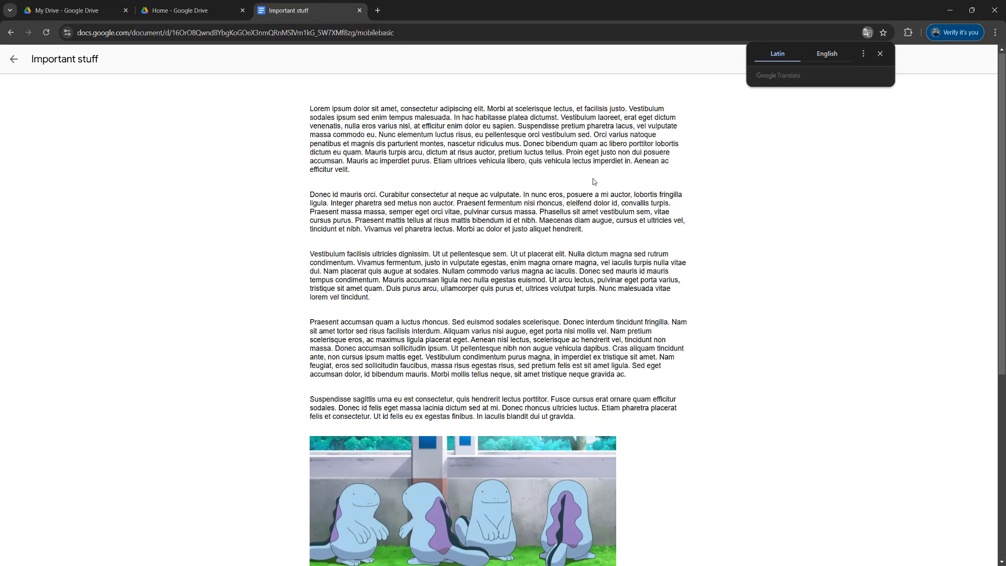
- Dismiss Translate, start Save as… and name the file DocToConvertToPDF.html
{"action": "left_click", "coordinate": [880, 53]}
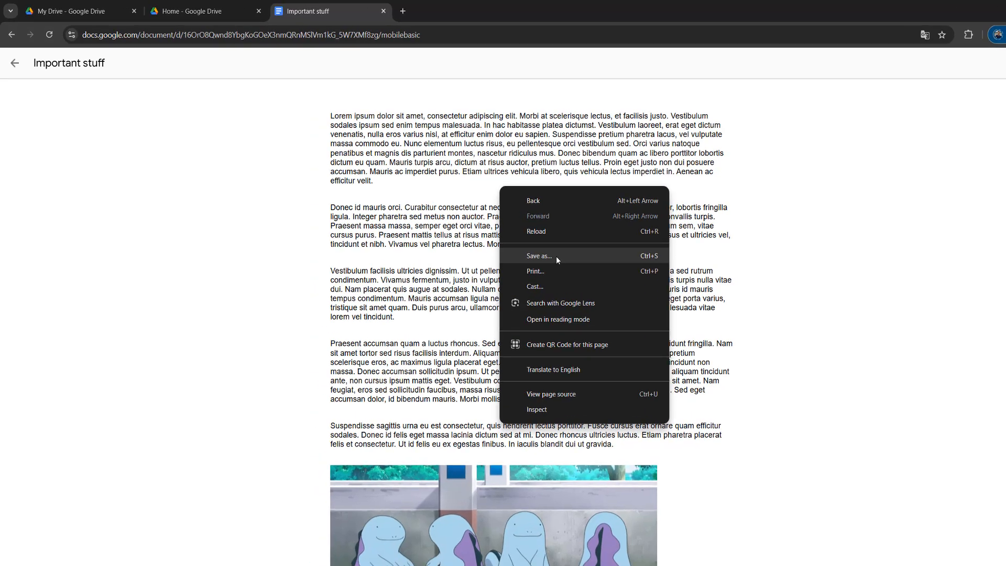
{"action": "left_click", "coordinate": [539, 256]}
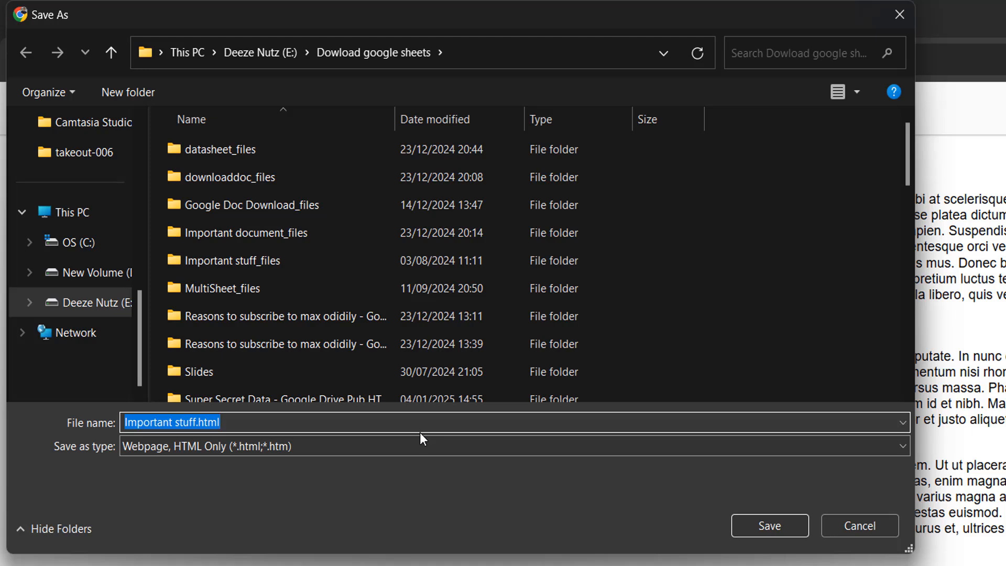
{"action": "type", "text": "DocToConver"}
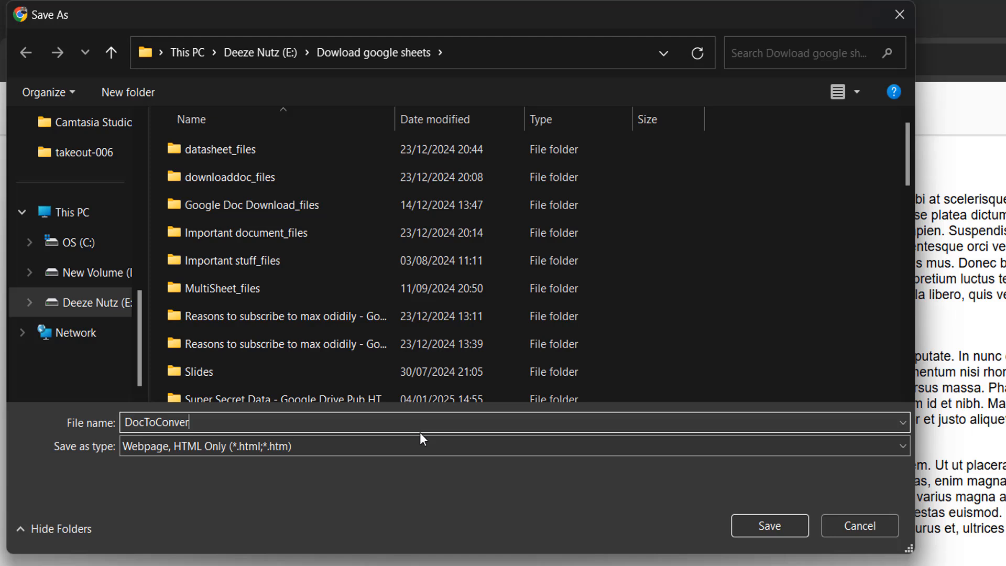
{"action": "type", "text": "tToPDF.html"}
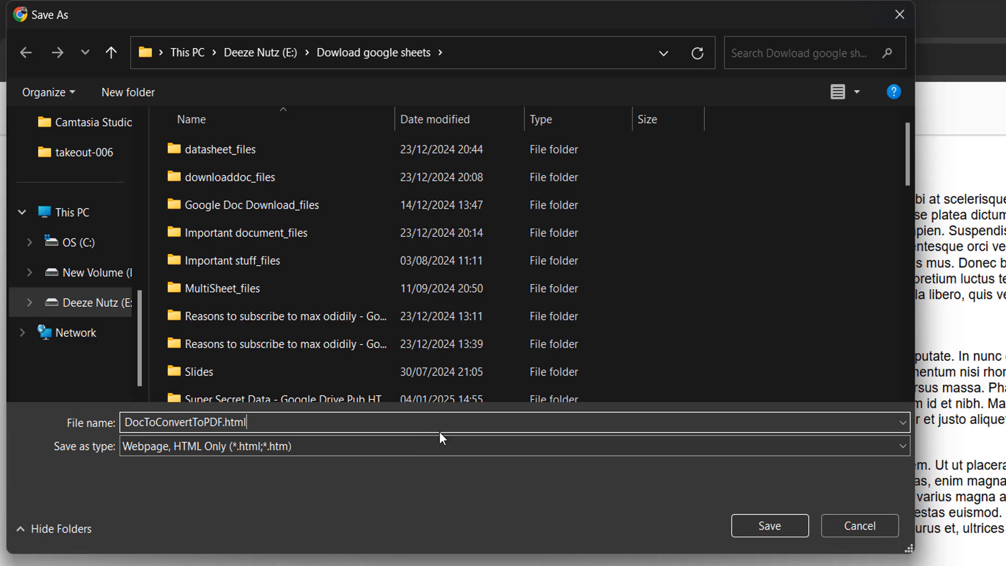
{"action": "mouse_move", "coordinate": [175, 469]}
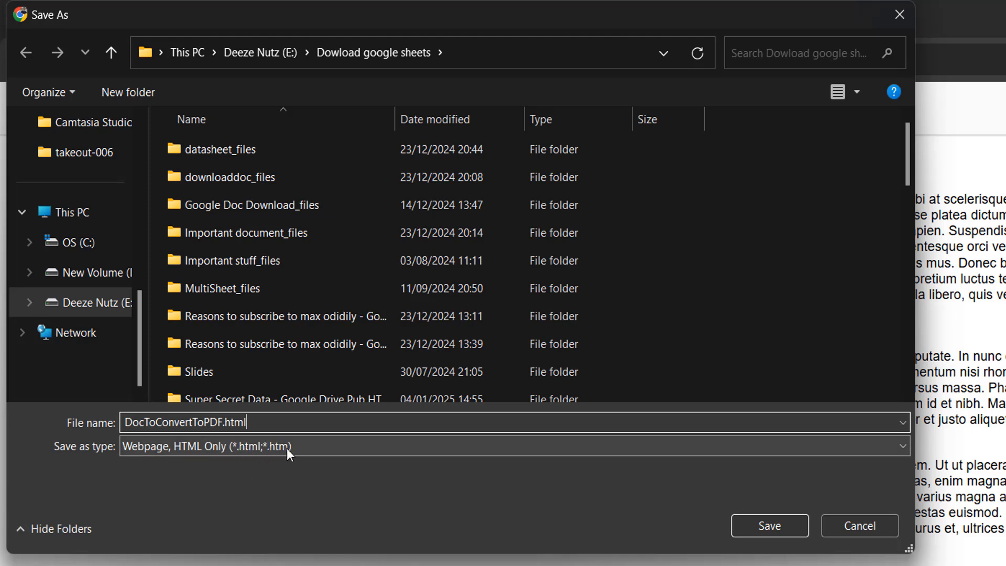
- Keep the 'Webpage, HTML Only' format and save the page
{"action": "left_click", "coordinate": [510, 447]}
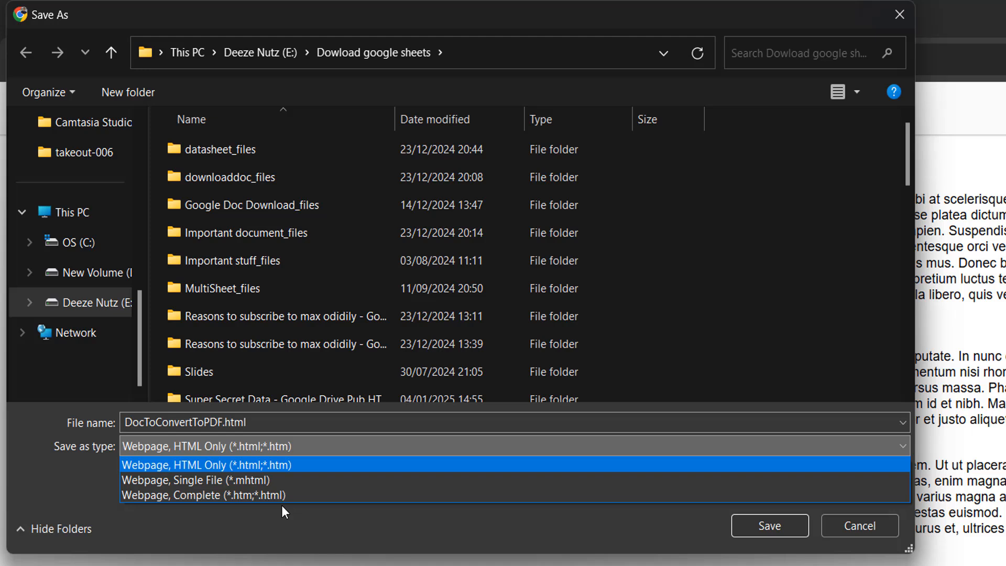
{"action": "mouse_move", "coordinate": [312, 467]}
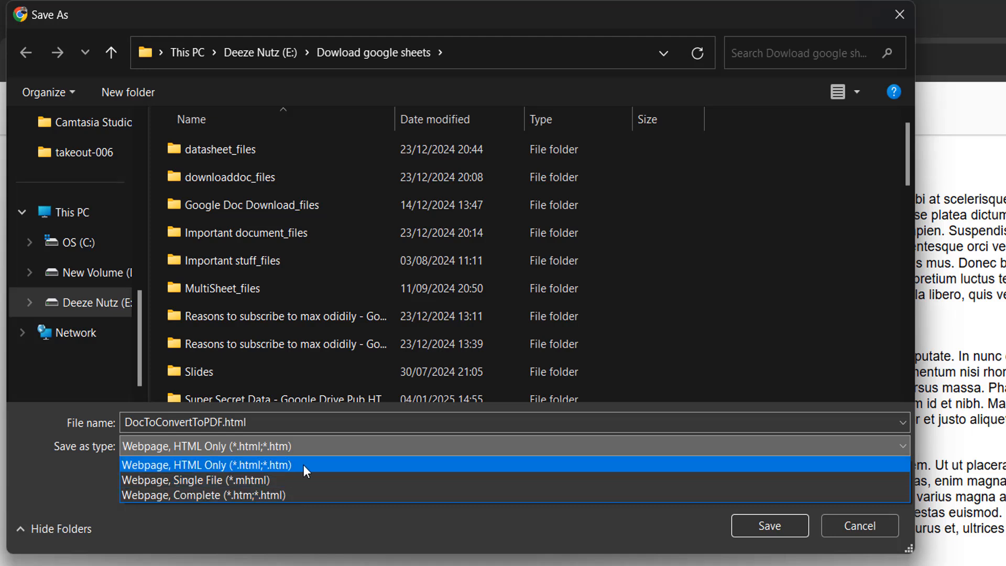
{"action": "left_click", "coordinate": [204, 464]}
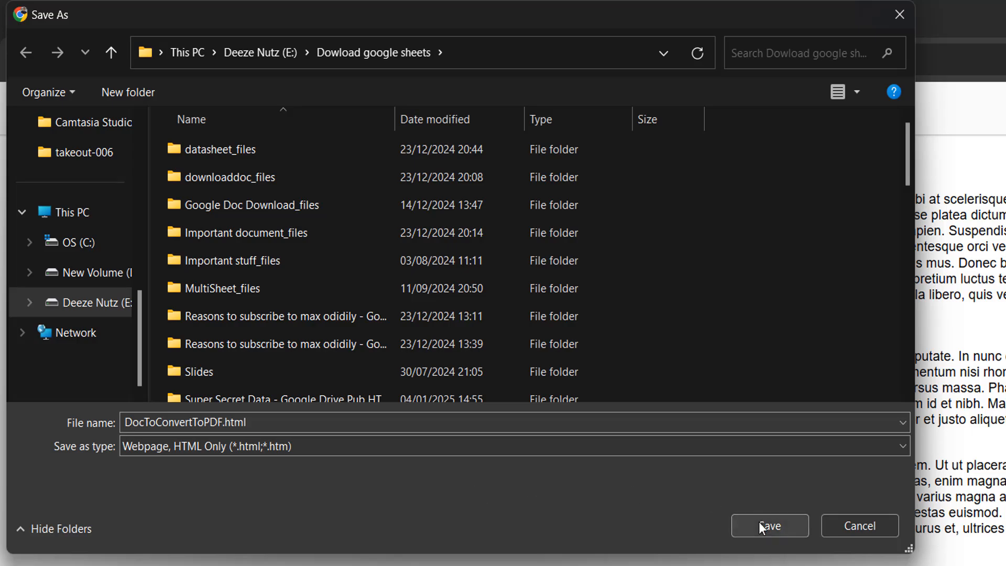
{"action": "left_click", "coordinate": [769, 525]}
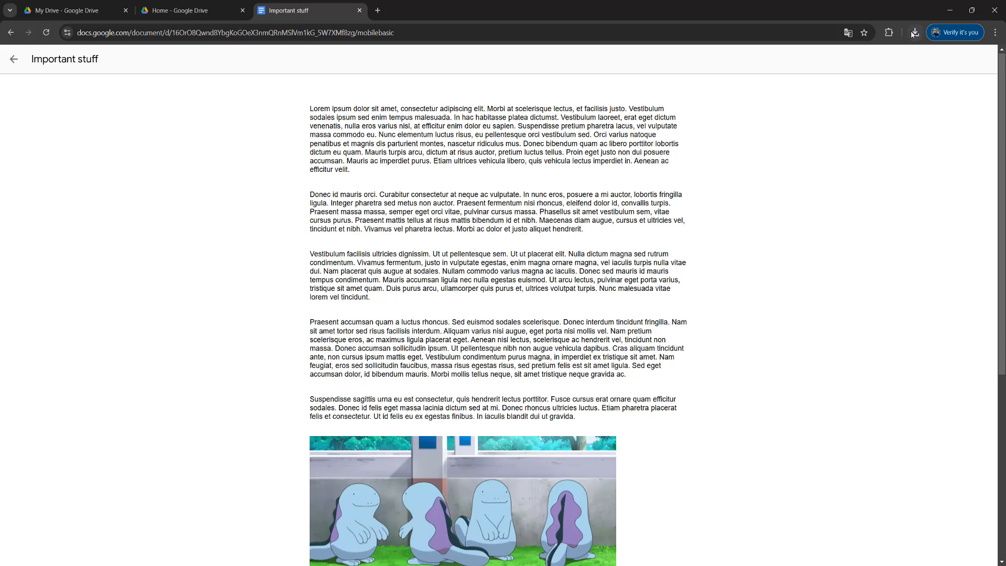
- Show the recent downloads listing DocToConvertToPDF.html as done
{"action": "left_click", "coordinate": [914, 33]}
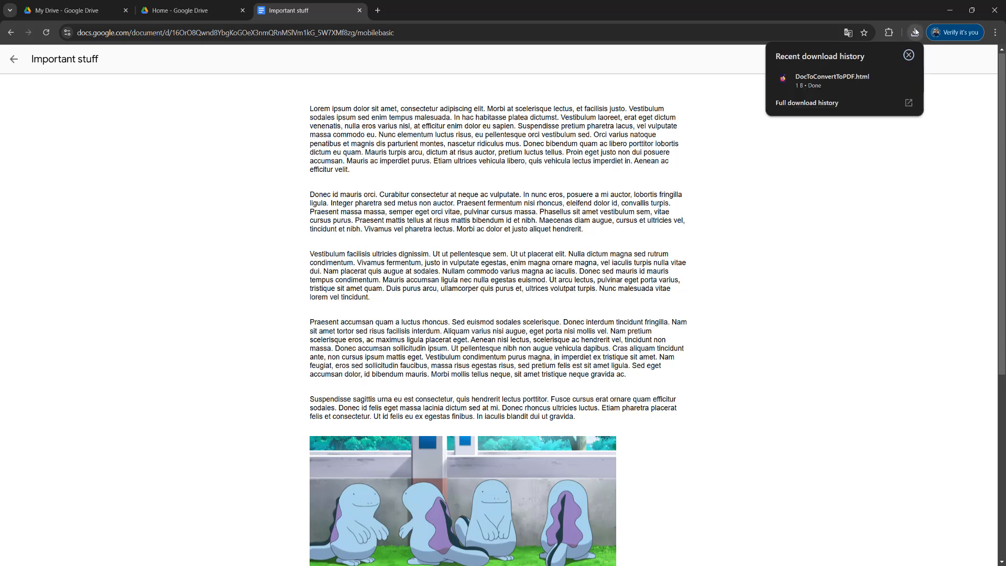
{"action": "mouse_move", "coordinate": [810, 82]}
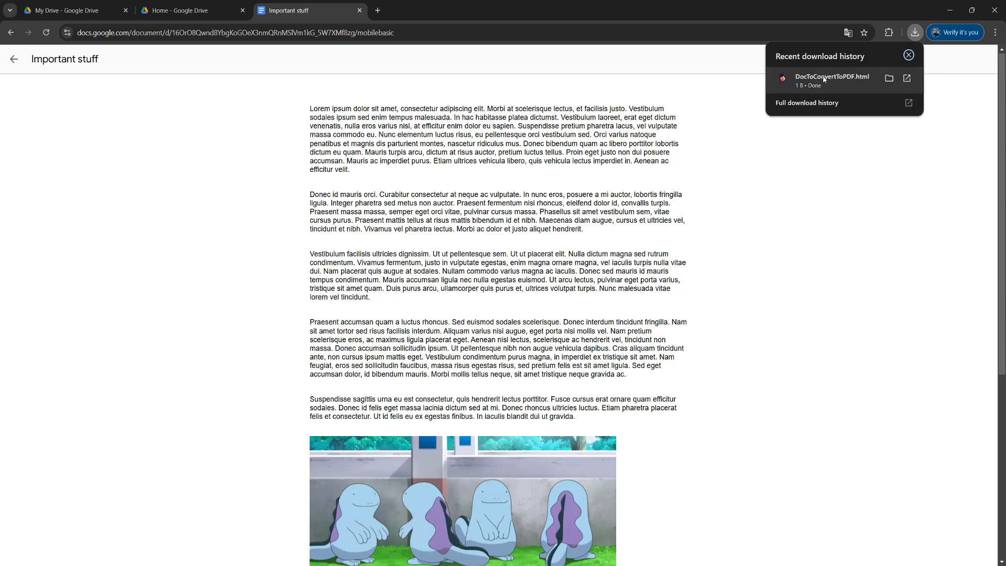
{"action": "mouse_move", "coordinate": [890, 79]}
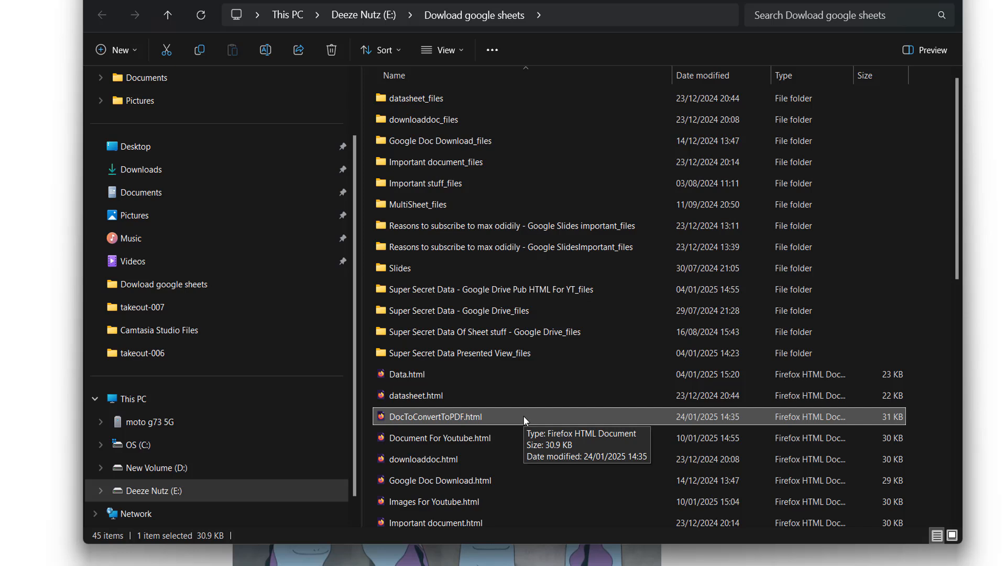
{"action": "mouse_move", "coordinate": [474, 423]}
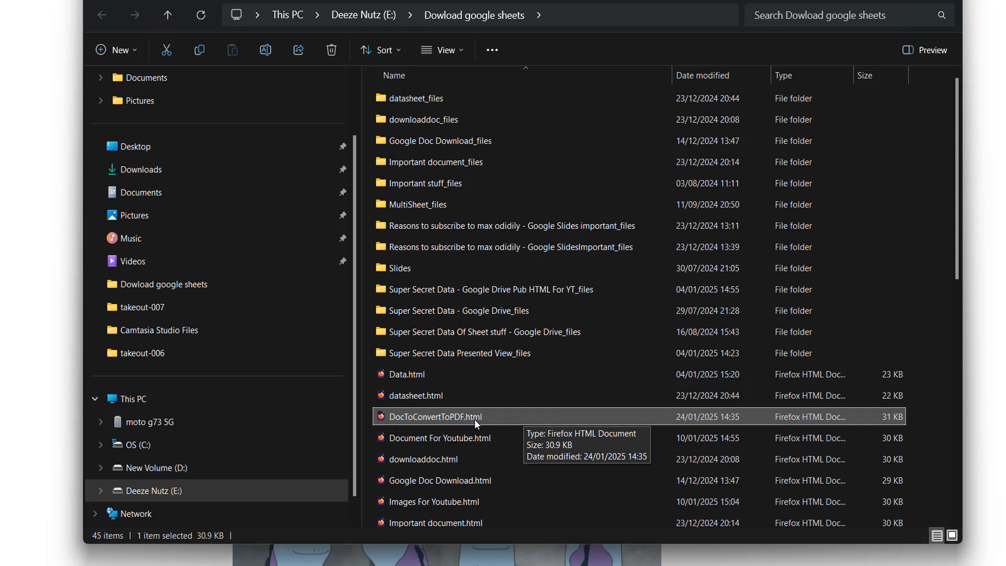
- Bring up the Open with app list for DocToConvertToPDF.html in File Explorer
{"action": "right_click", "coordinate": [440, 417]}
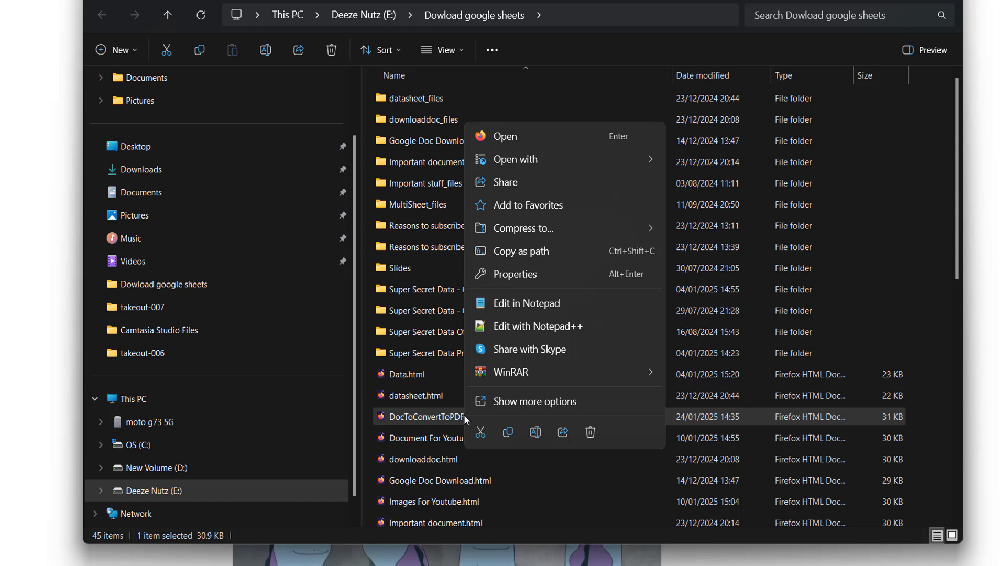
{"action": "left_click", "coordinate": [514, 160]}
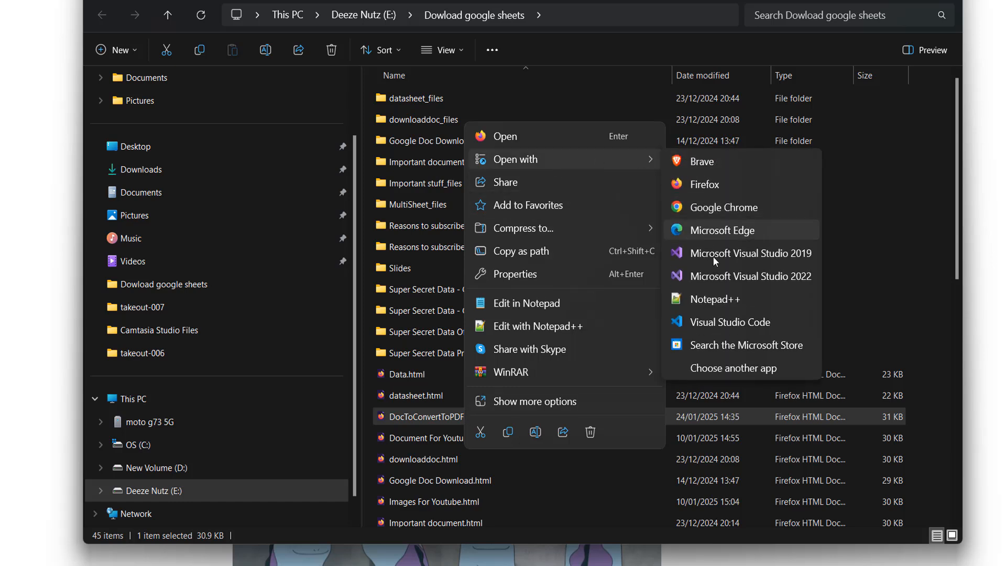
{"action": "mouse_move", "coordinate": [723, 207]}
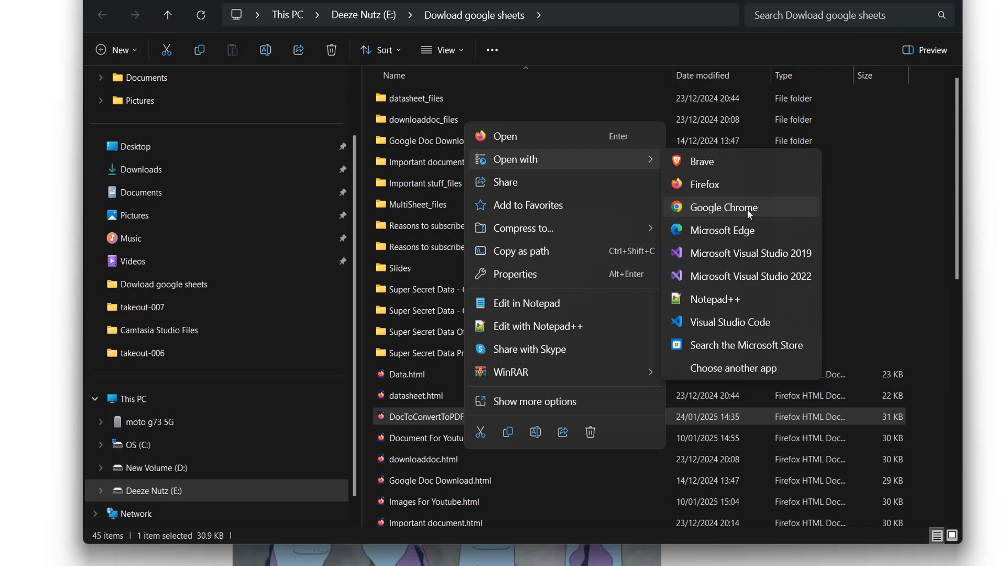
- Open the HTML copy in Chrome, glance at print preview via Ctrl+P and close it
{"action": "left_click", "coordinate": [724, 208]}
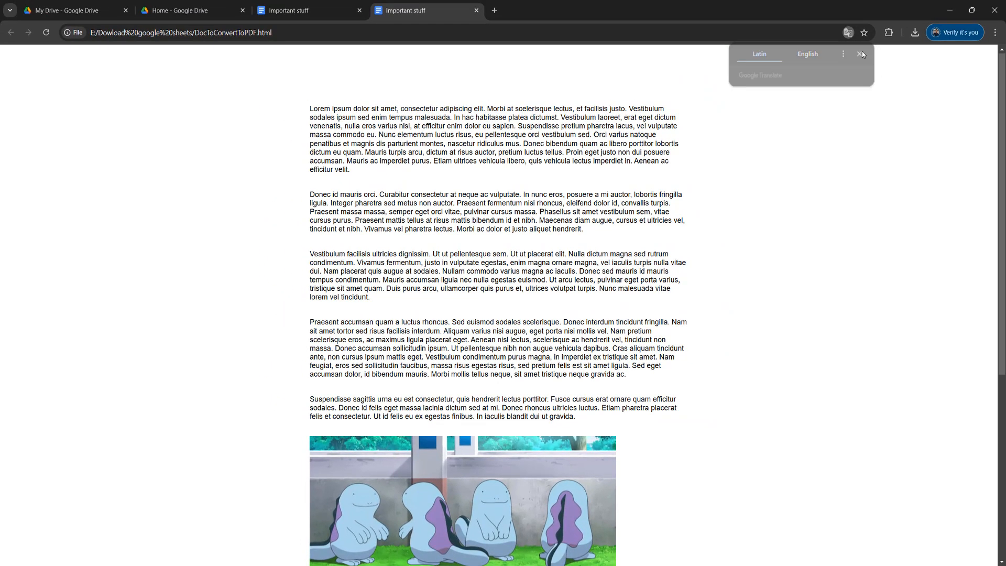
{"action": "left_click", "coordinate": [860, 53]}
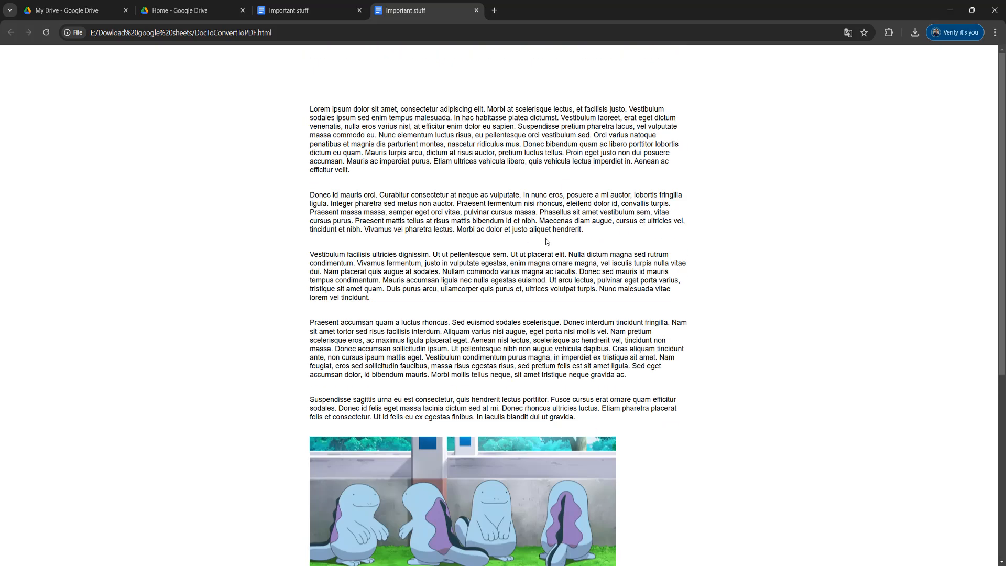
{"action": "key", "text": "ctrl+p"}
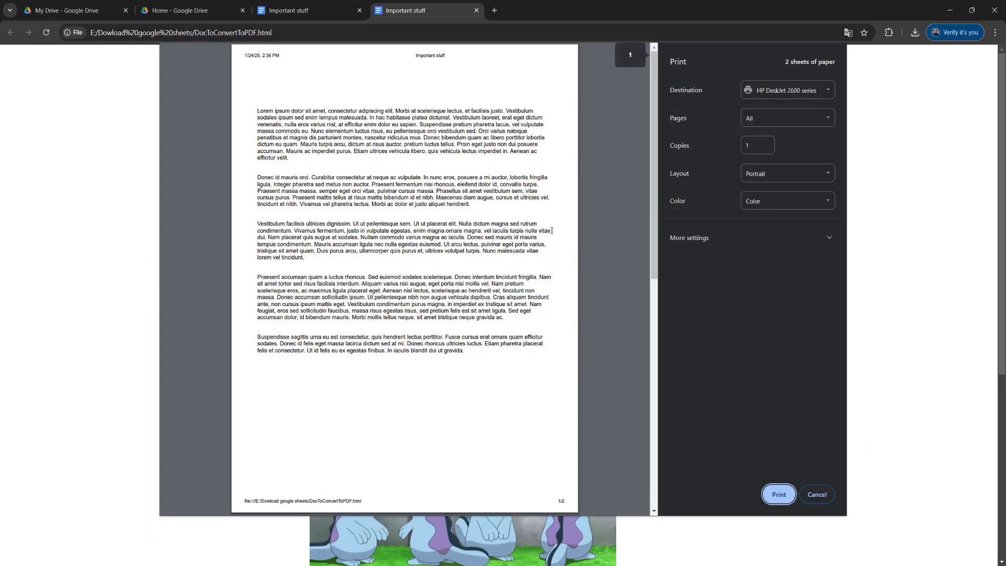
{"action": "scroll", "scroll_direction": "down", "scroll_amount": 3}
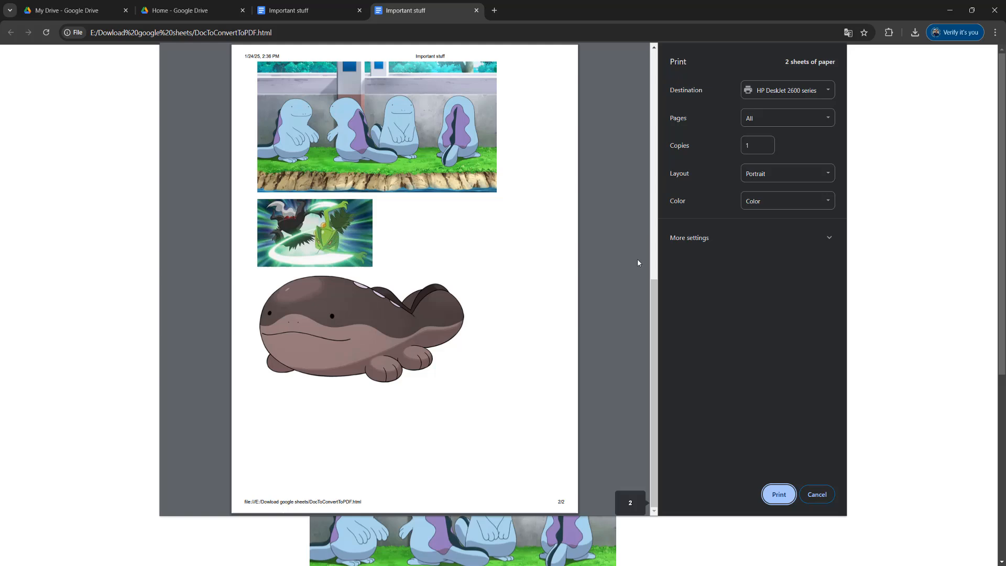
{"action": "left_click", "coordinate": [816, 494]}
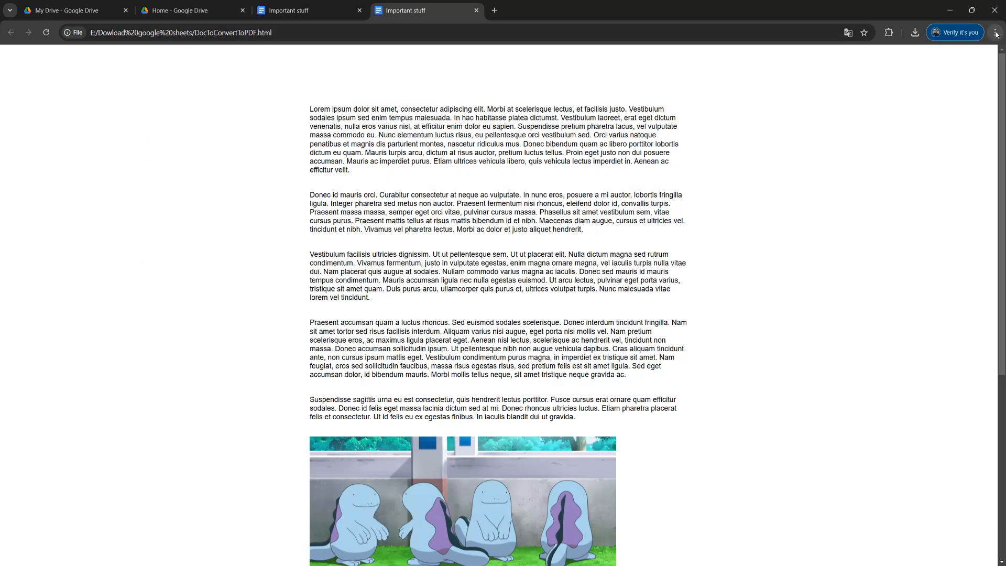
- Start Print from the Chrome menu and set the destination to Save as PDF
{"action": "left_click", "coordinate": [996, 32]}
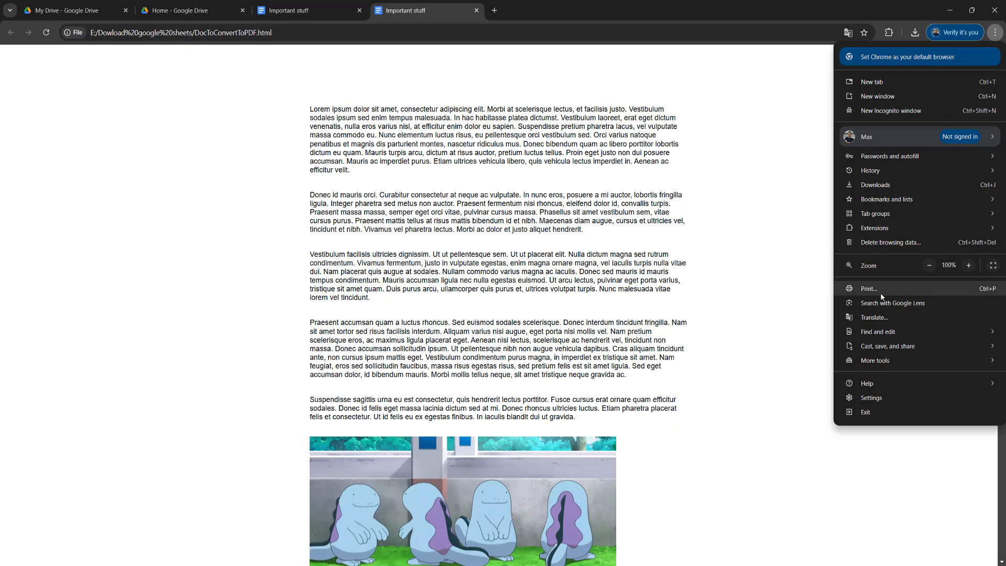
{"action": "left_click", "coordinate": [869, 289]}
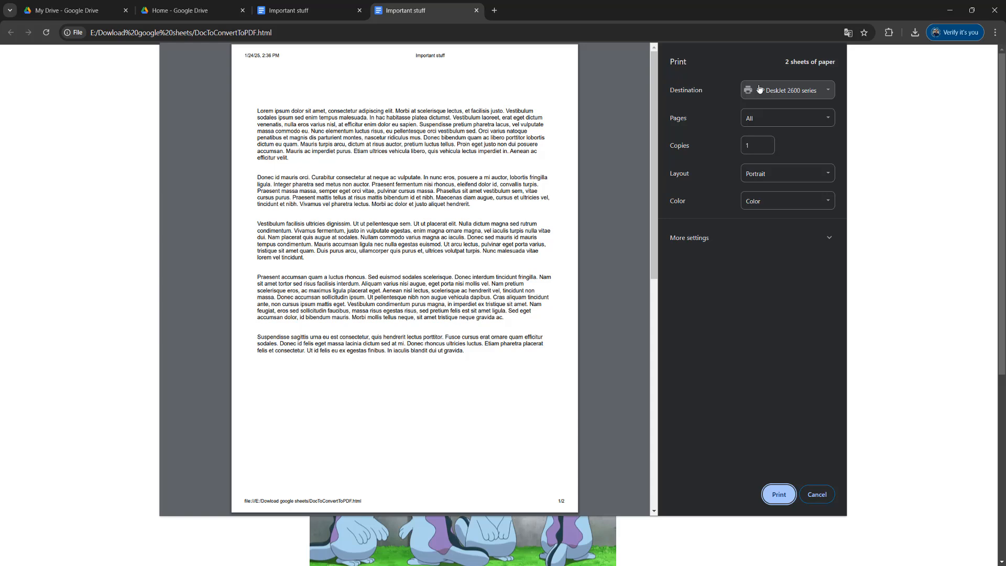
{"action": "left_click", "coordinate": [788, 90]}
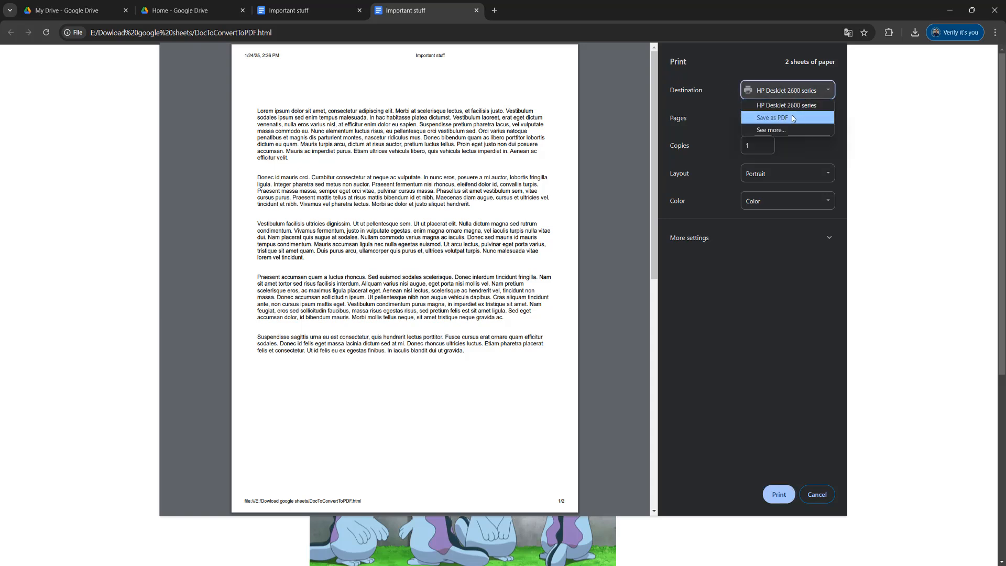
{"action": "left_click", "coordinate": [772, 119]}
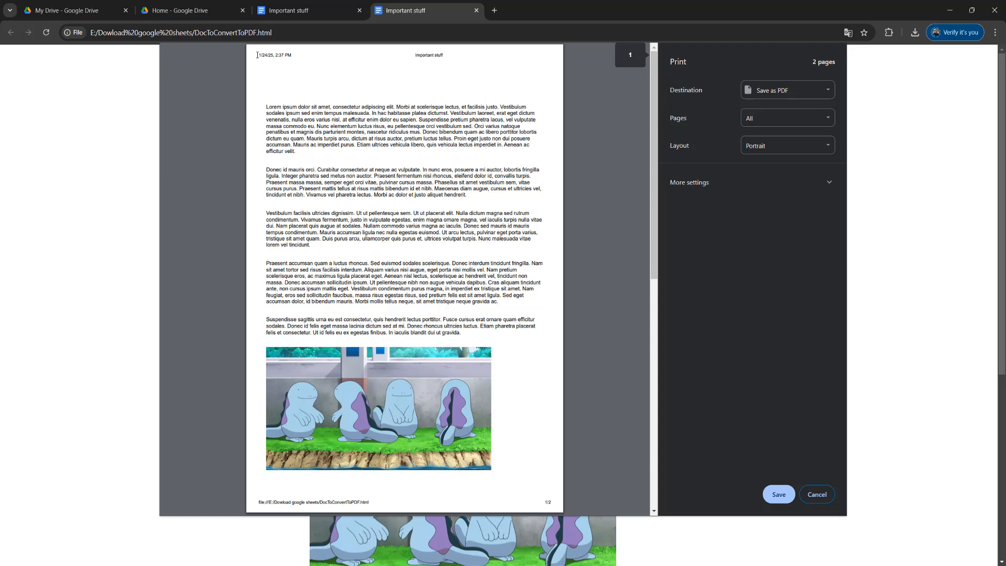
{"action": "mouse_move", "coordinate": [419, 55]}
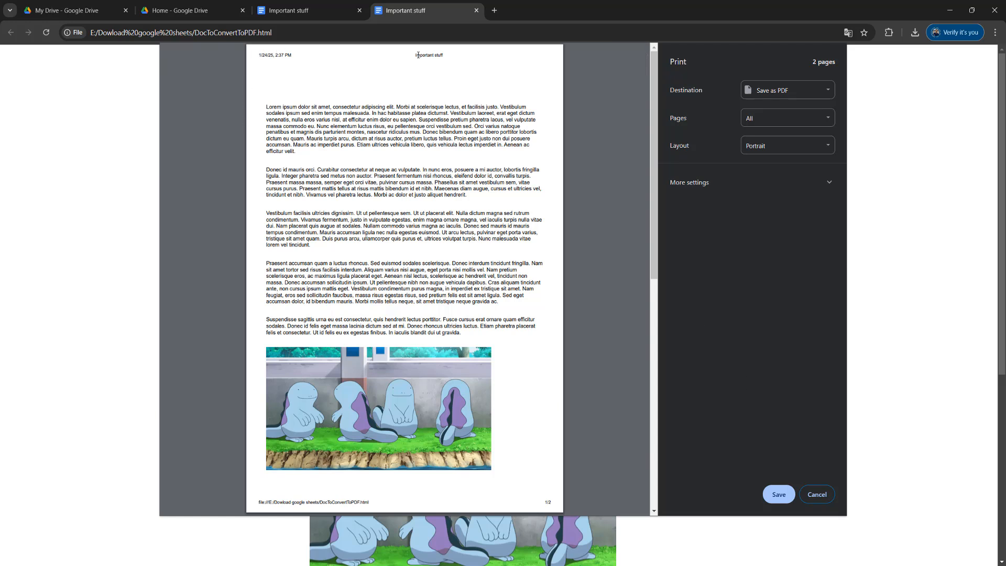
{"action": "mouse_move", "coordinate": [419, 59]}
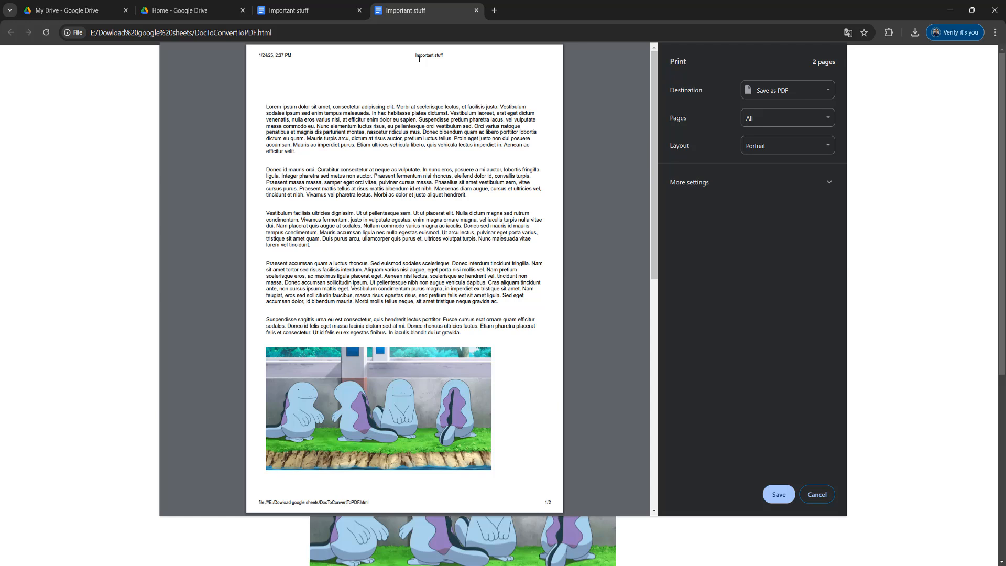
- Turn off Headers and footers under More settings and save as PDF
{"action": "left_click", "coordinate": [690, 182]}
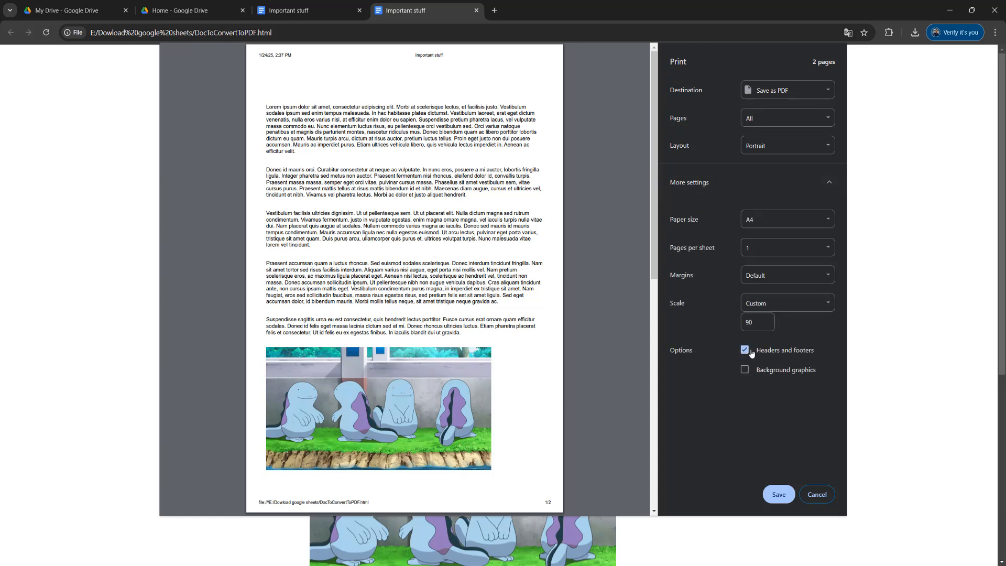
{"action": "left_click", "coordinate": [744, 350]}
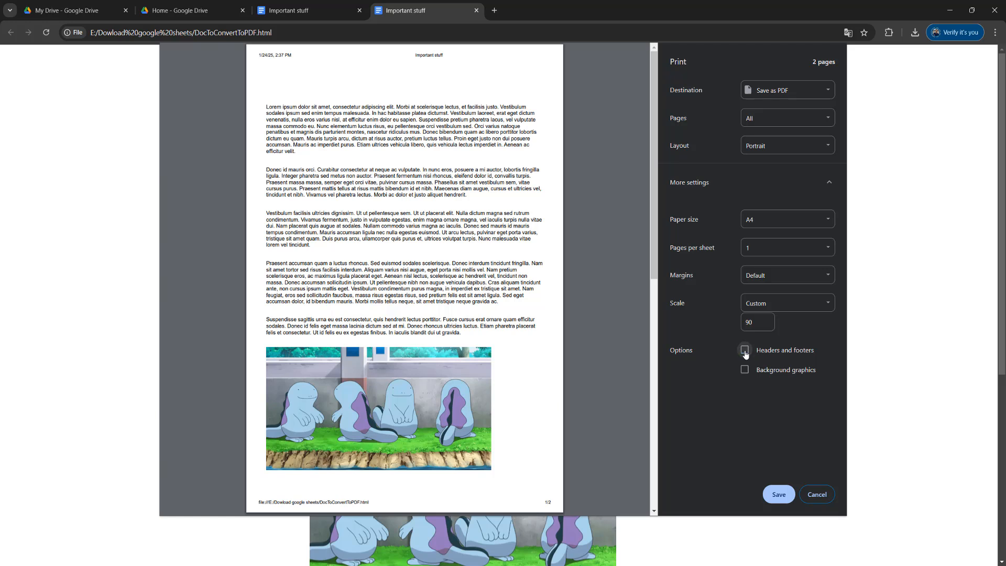
{"action": "left_click", "coordinate": [745, 350]}
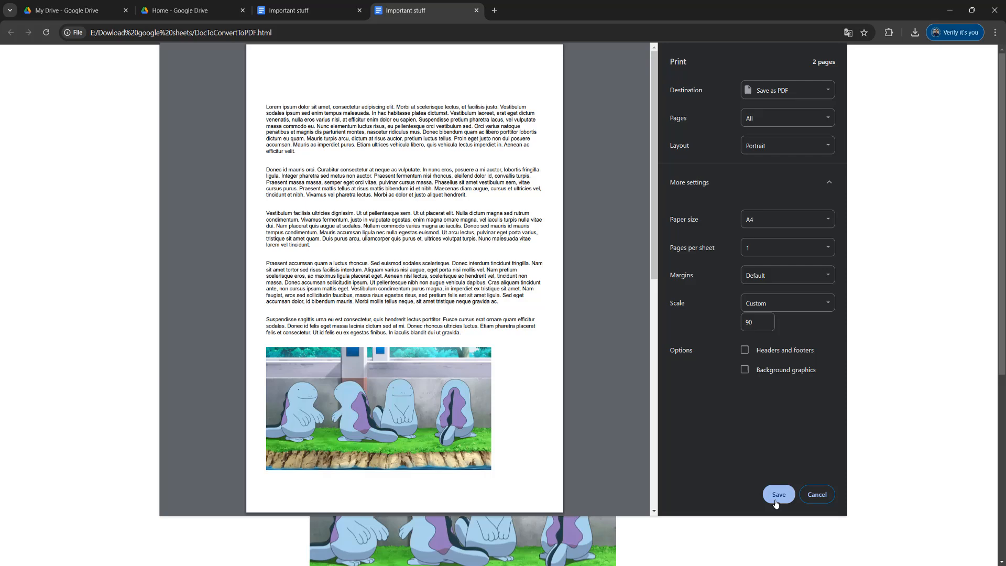
{"action": "left_click", "coordinate": [779, 494]}
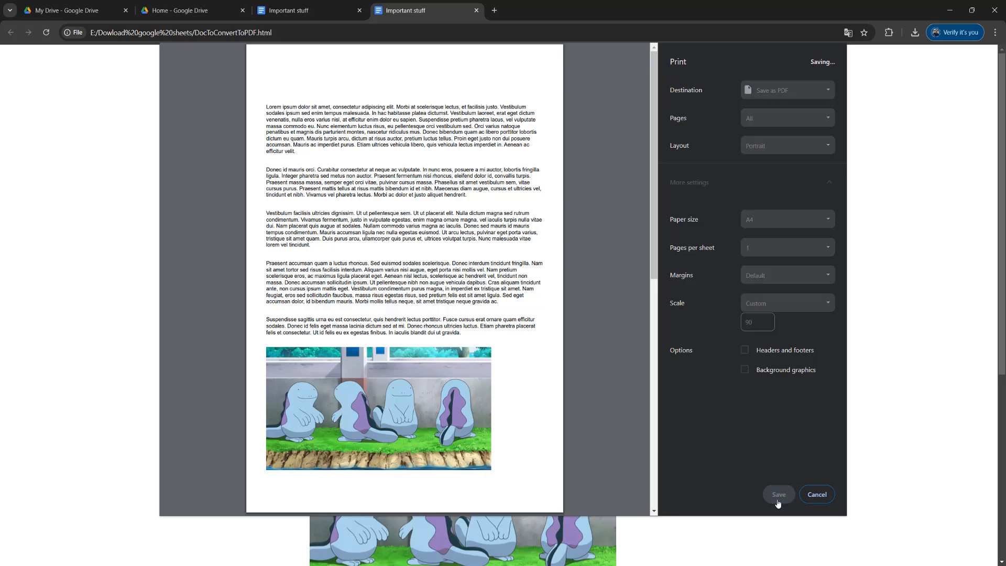
- Name the PDF 'Important stuff in a pdf.pdf' and save it to 'Dowload google sheets'
{"action": "left_click", "coordinate": [778, 494]}
{"action": "type", "text": "Important stuff in a pdf.pdf"}
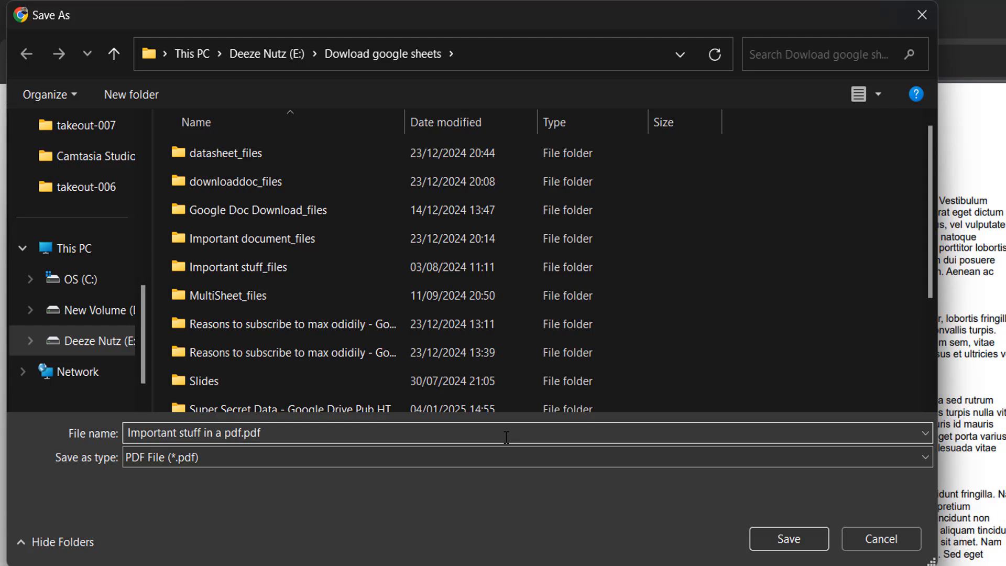
{"action": "mouse_move", "coordinate": [788, 538]}
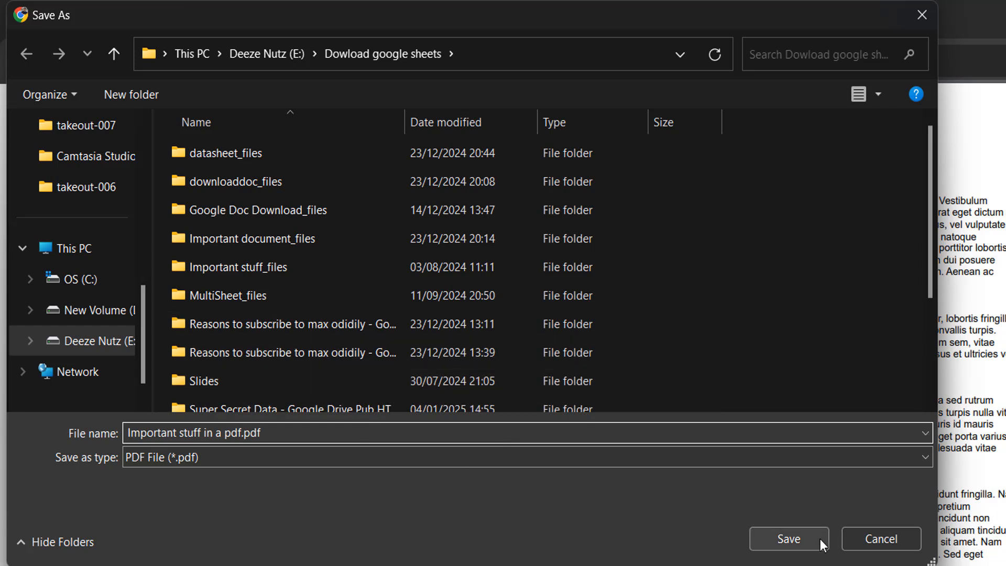
{"action": "left_click", "coordinate": [789, 539]}
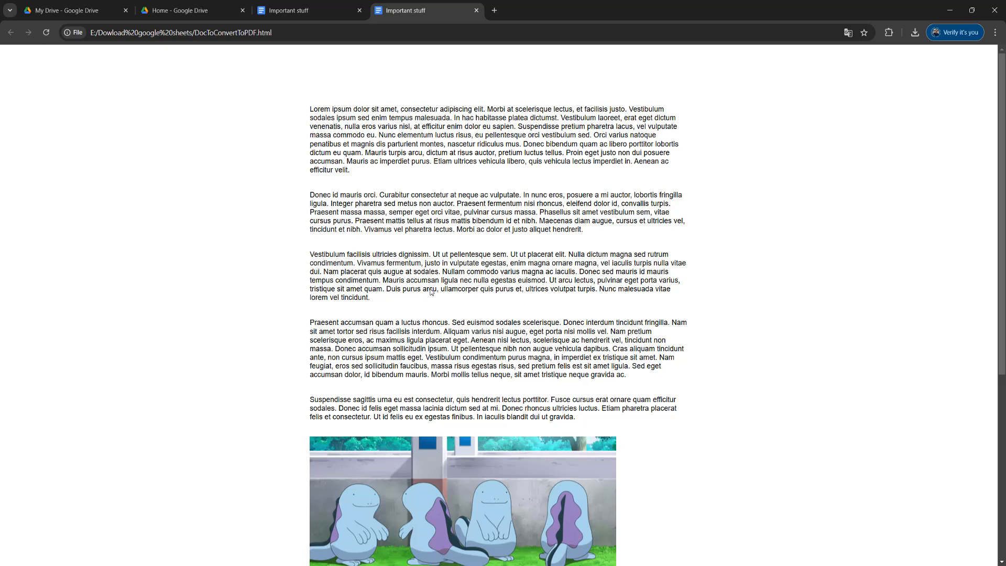
{"action": "mouse_move", "coordinate": [894, 45]}
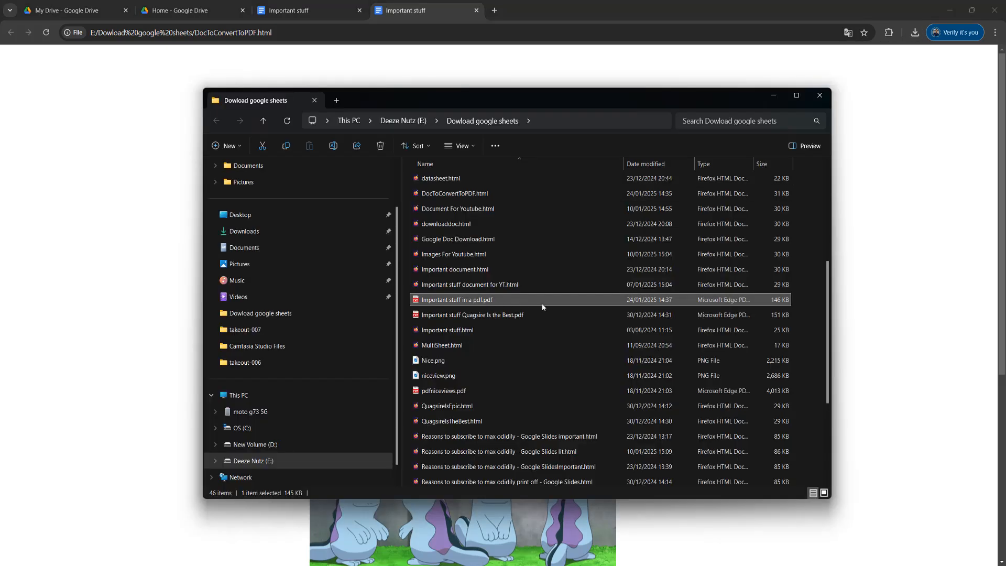
{"action": "mouse_move", "coordinate": [466, 300]}
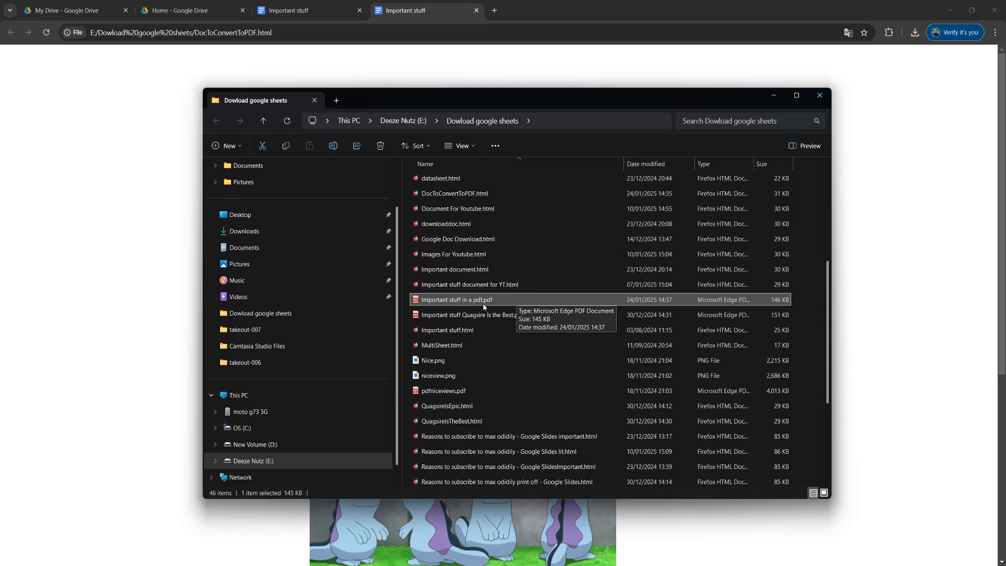
- Open 'Important stuff in a pdf.pdf' from File Explorer in Edge
{"action": "double_click", "coordinate": [457, 299]}
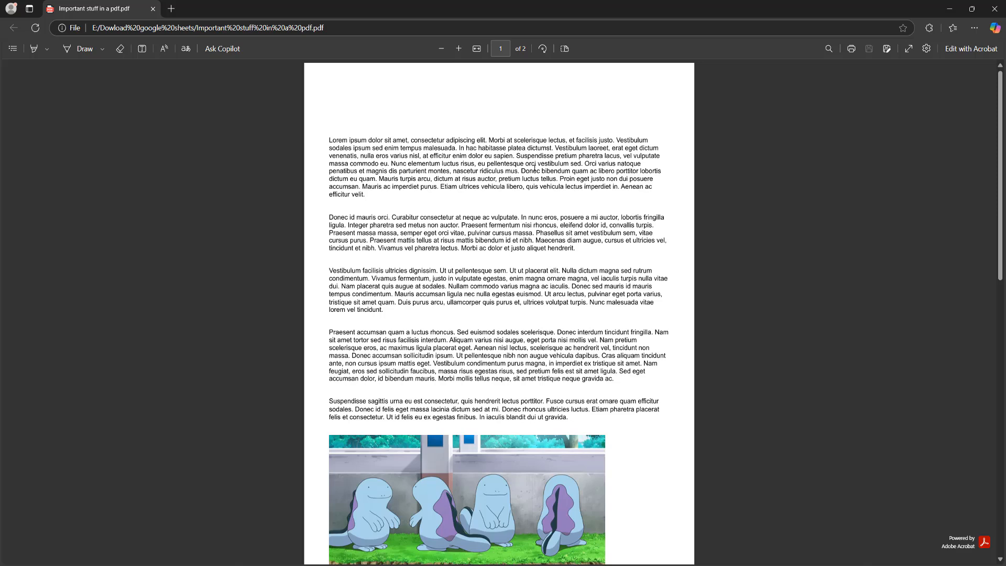
{"action": "scroll", "scroll_direction": "down", "scroll_amount": 3}
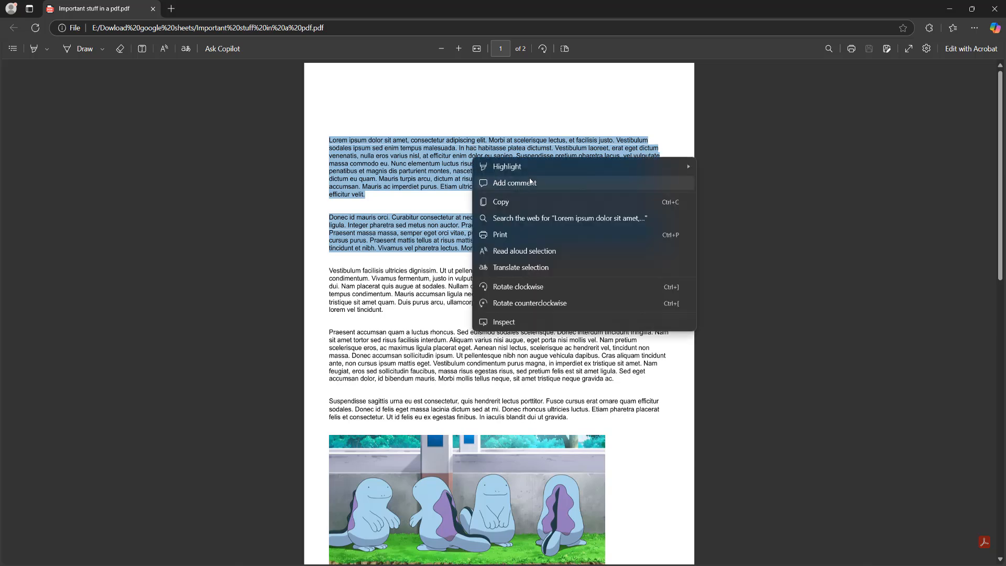
{"action": "left_click", "coordinate": [504, 202]}
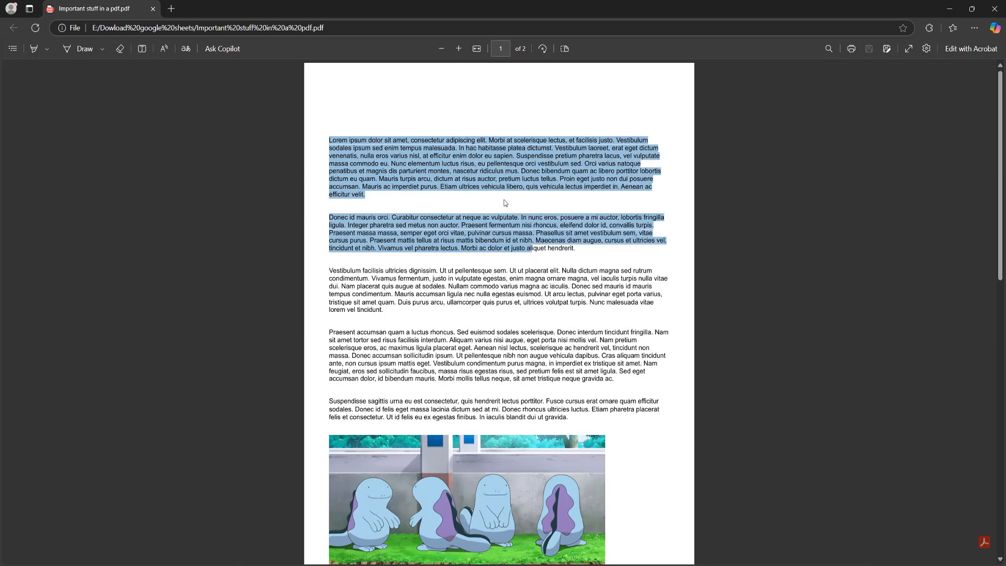